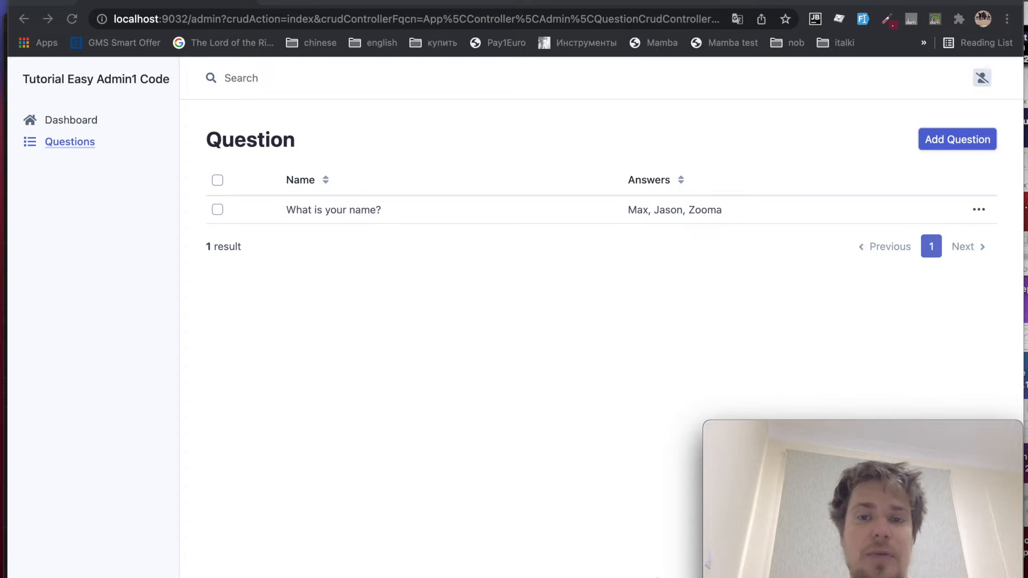
mouse_move(601, 40)
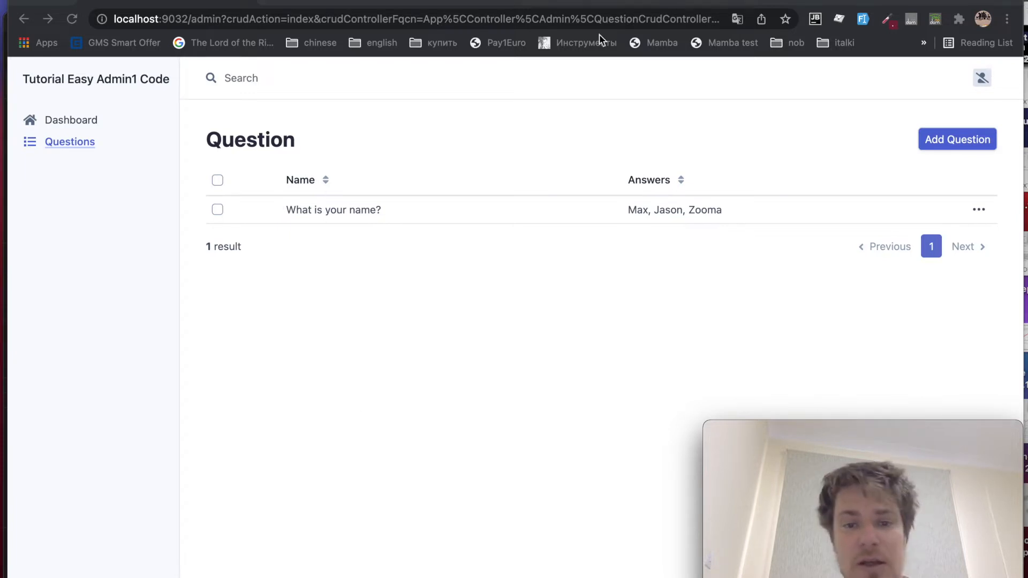
Start a new question from the Question list via Add Question
click(957, 139)
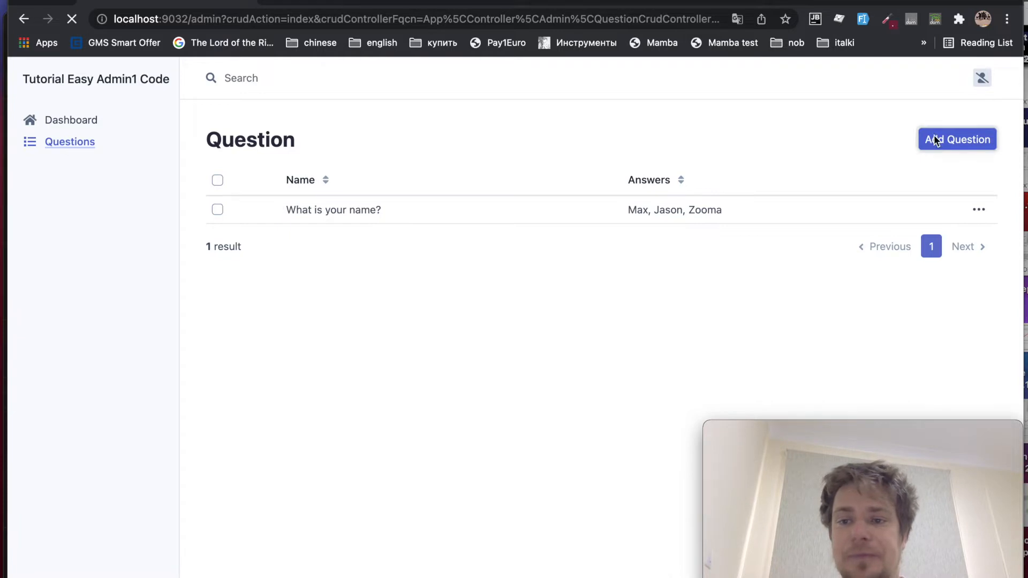
Name the question 'How soon is now?' and fill the first answer Now
click(956, 140)
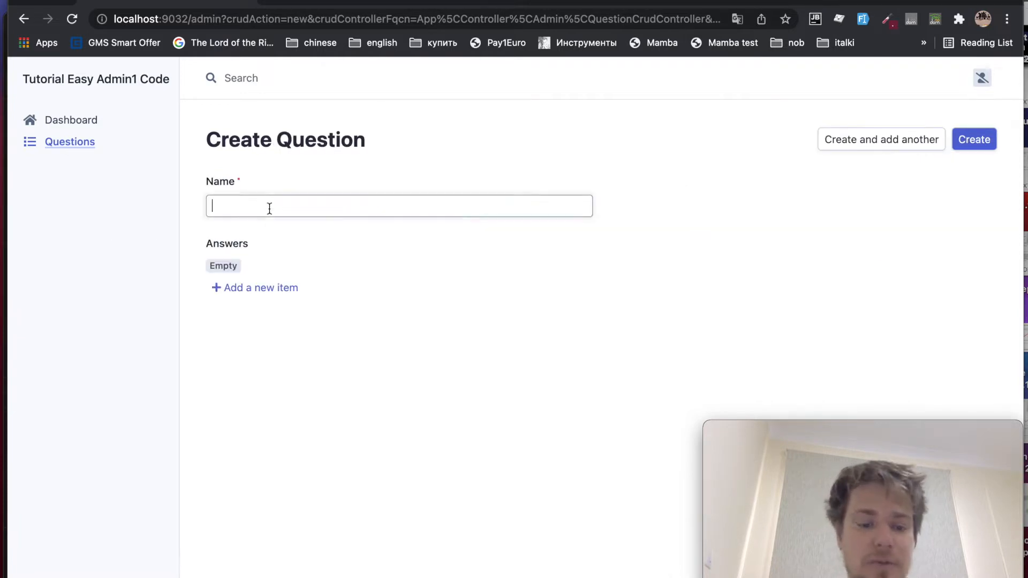
text(How soon is no)
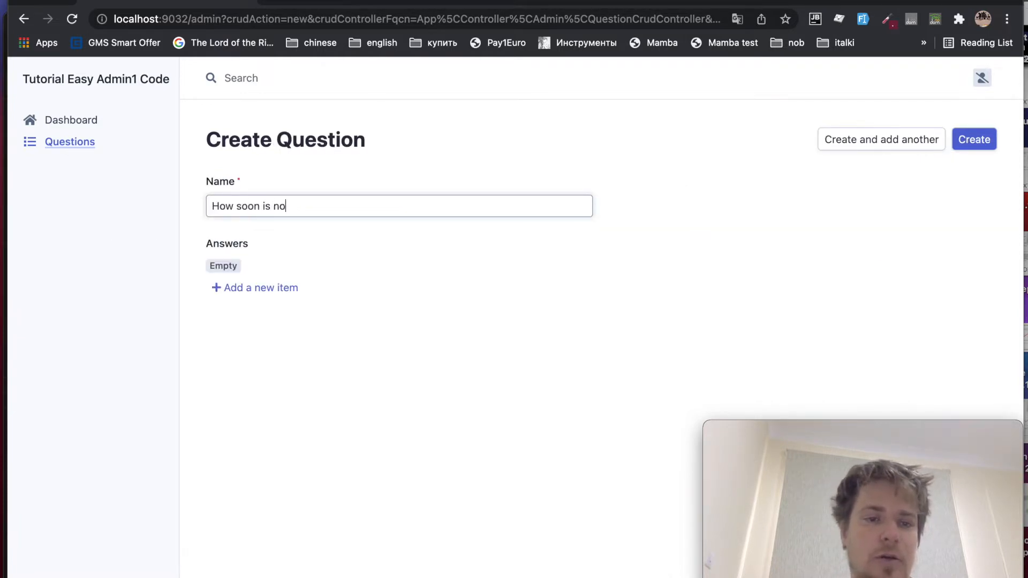
text(w?)
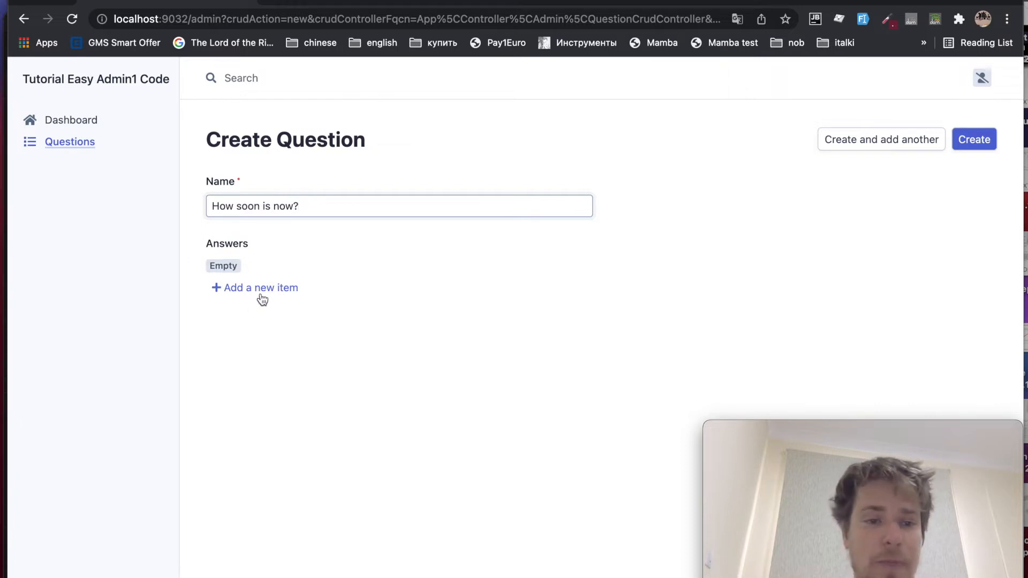
text(n)
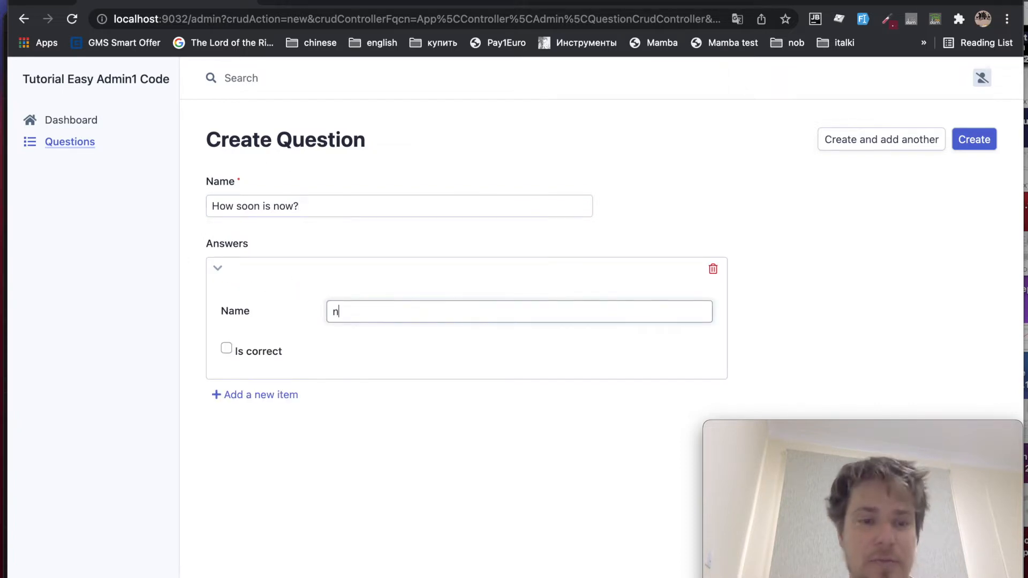
text(N)
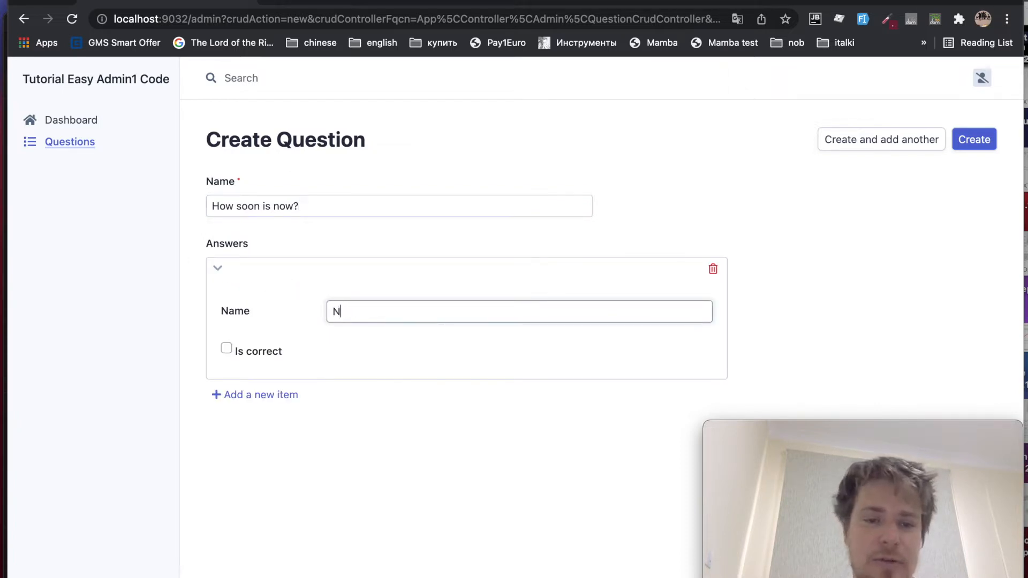
Add answers Then and Tomorrow, mark Tomorrow as correct, and create the question
click(260, 394)
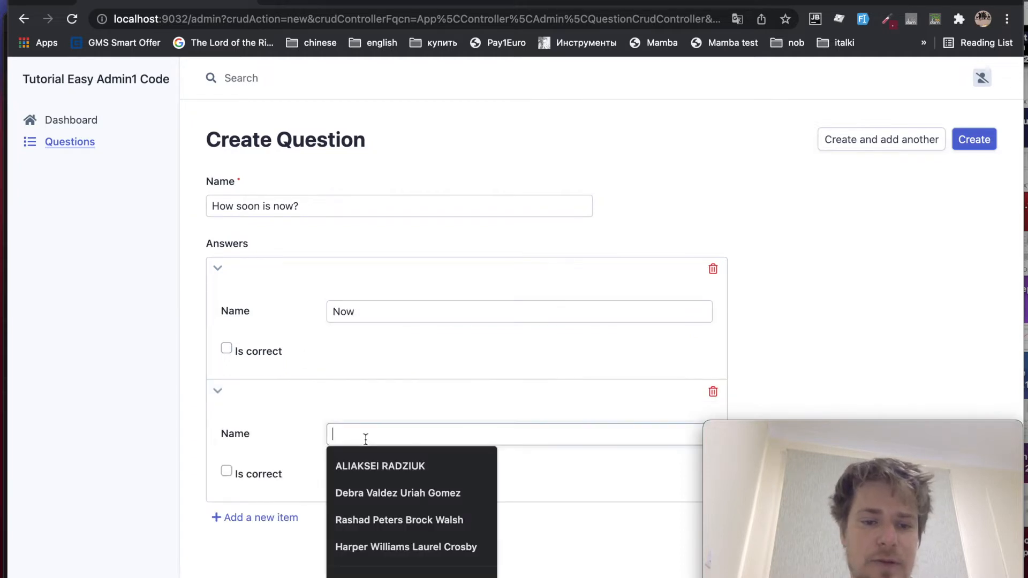
text(Then)
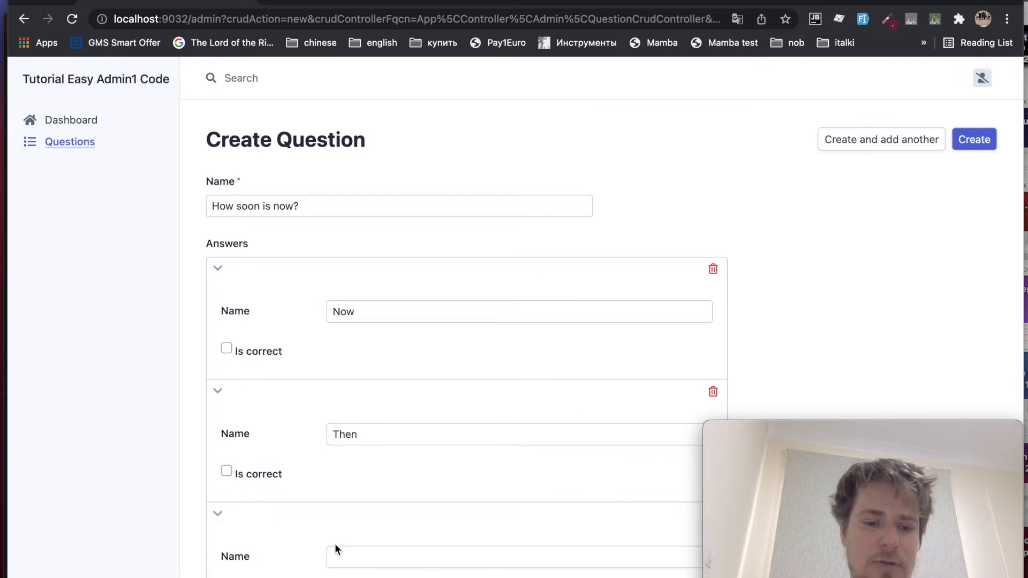
text(Tomorrow)
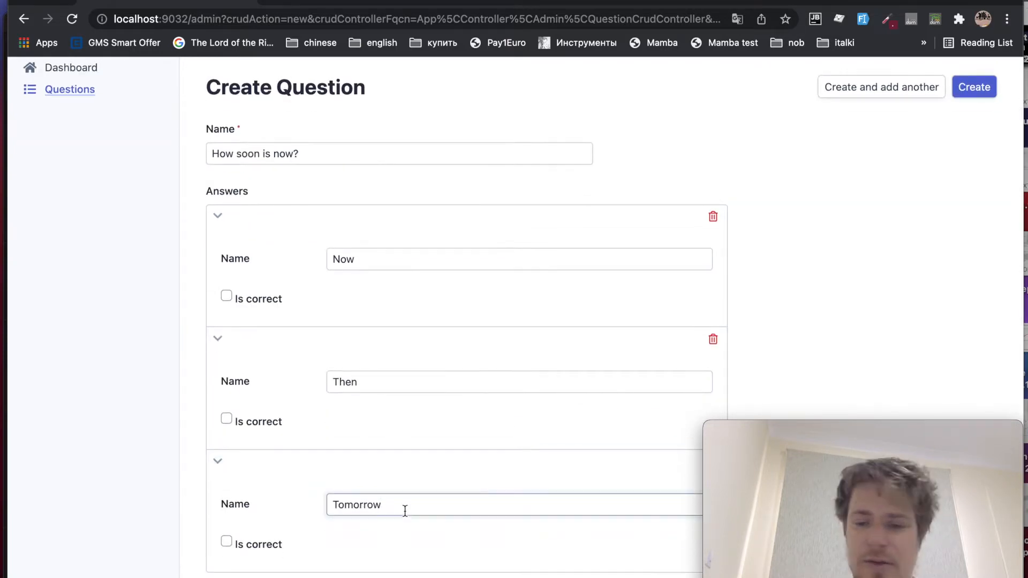
click(226, 541)
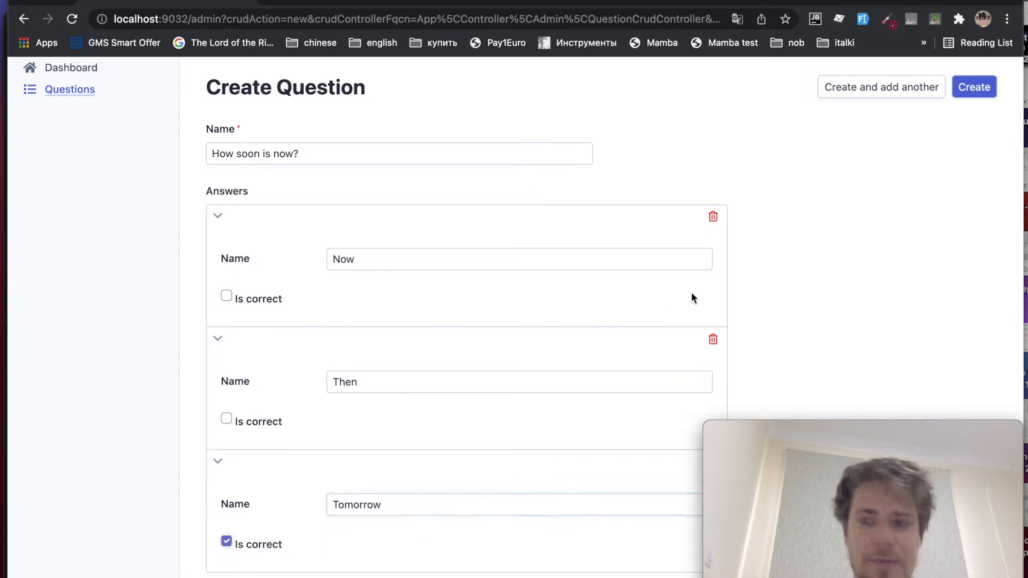
click(974, 87)
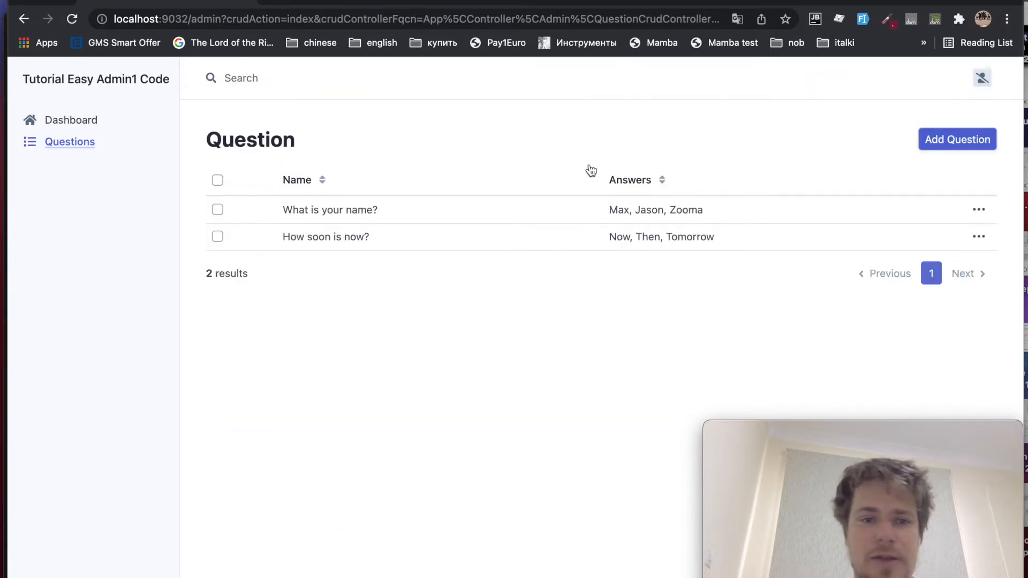
Edit the 'How soon is now?' question from its row actions menu
click(979, 237)
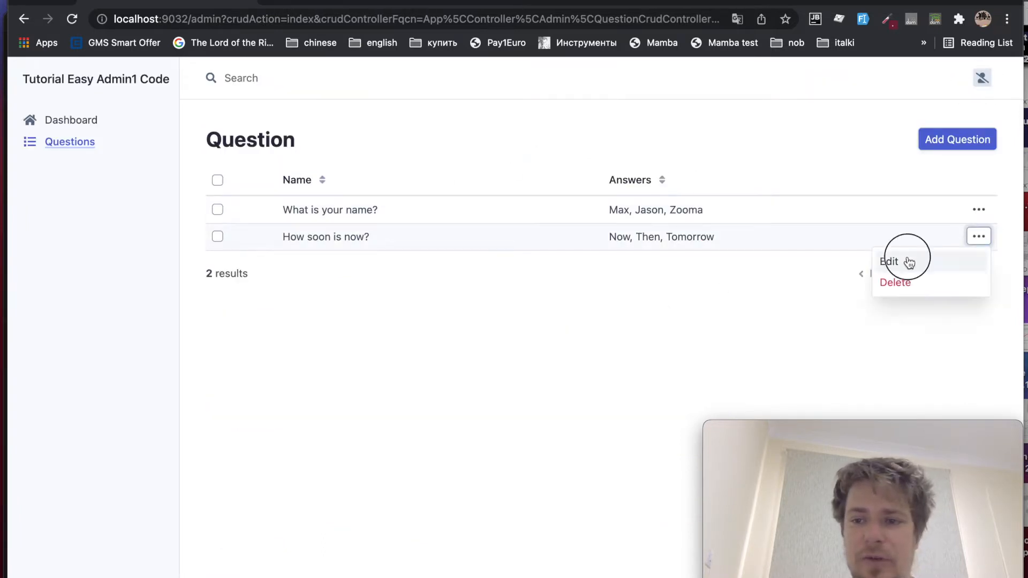
click(889, 261)
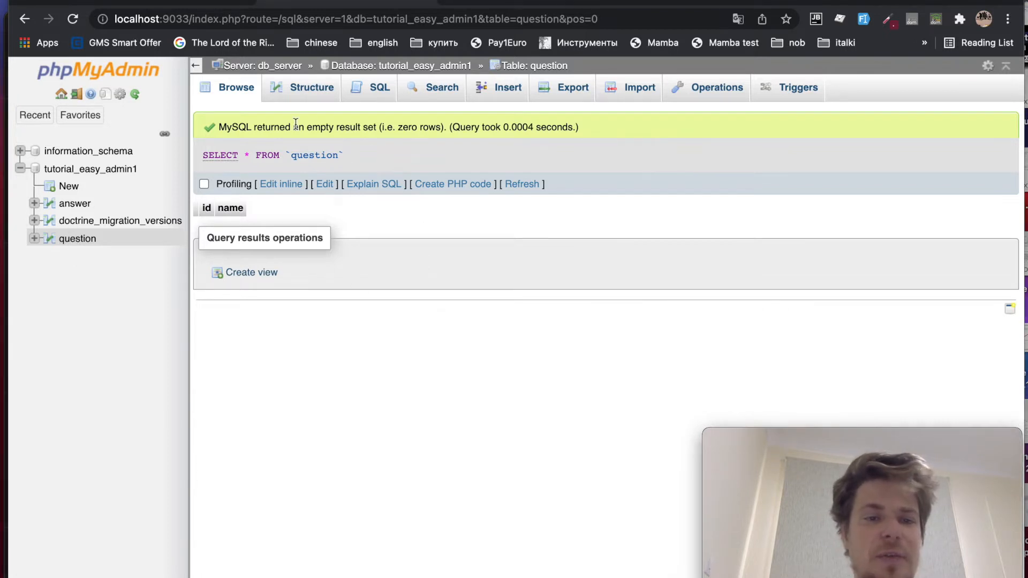
View the question table's structure, then the answer table's records and structure
click(310, 87)
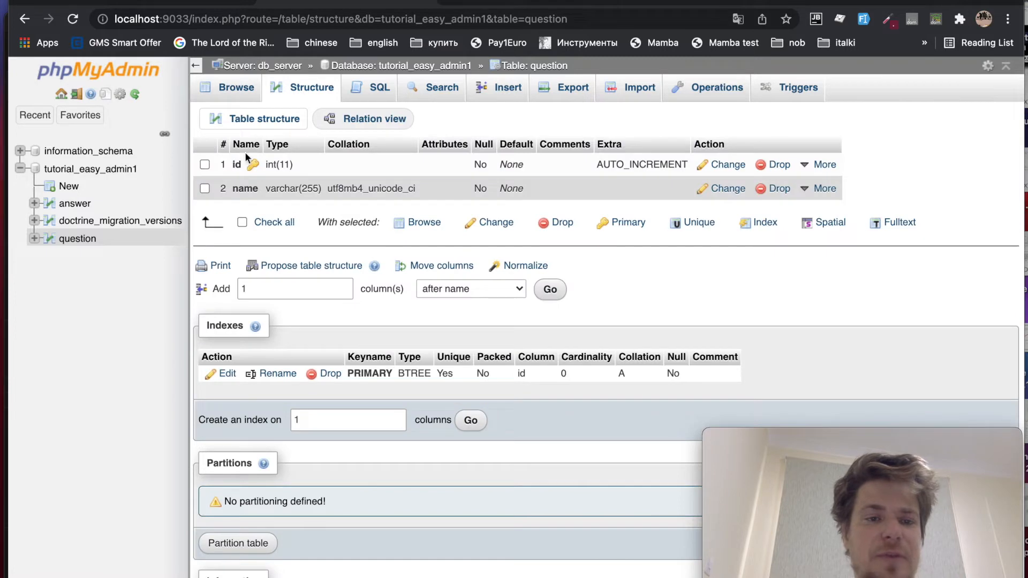
click(74, 203)
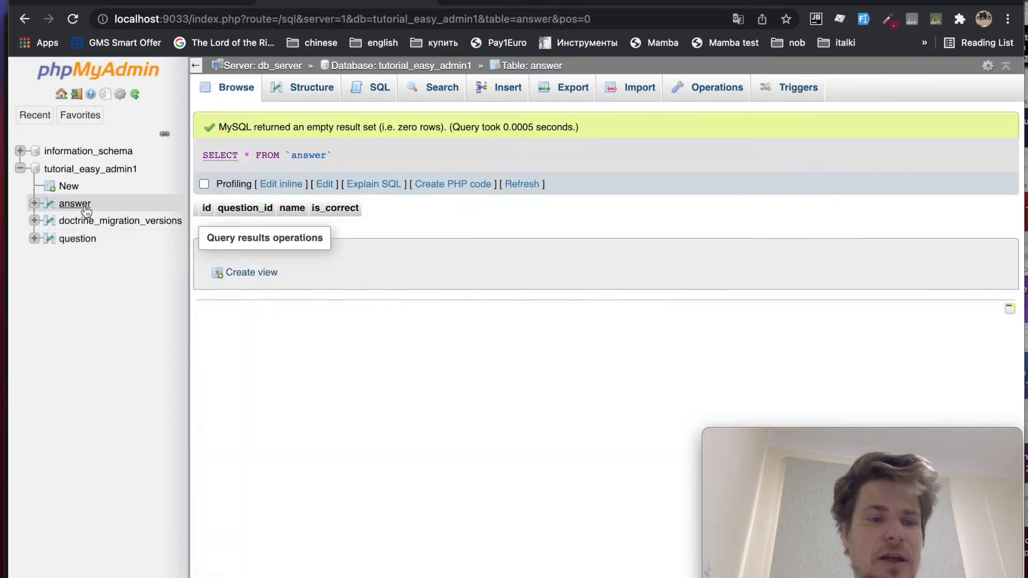
click(310, 87)
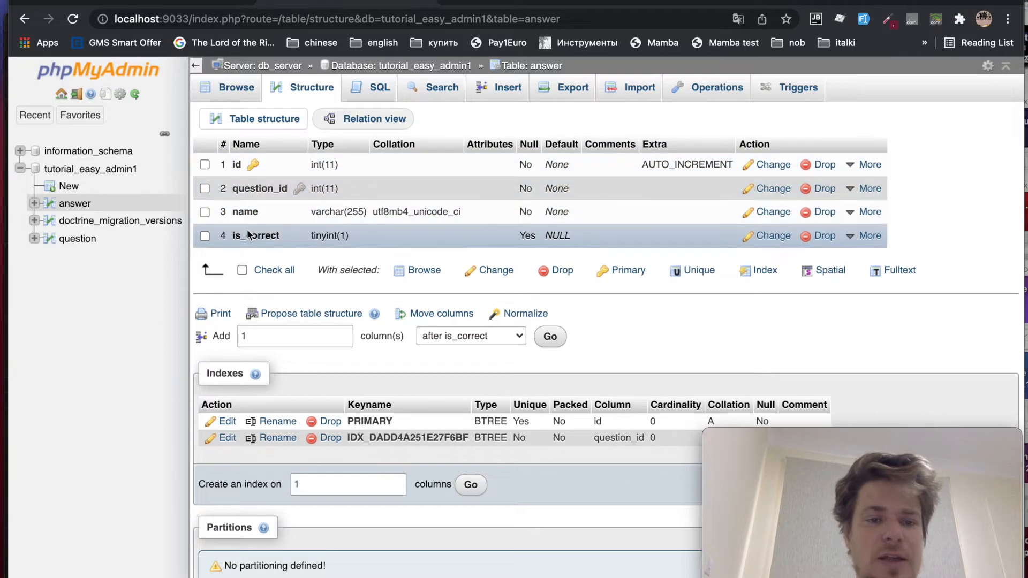
mouse_move(498, 142)
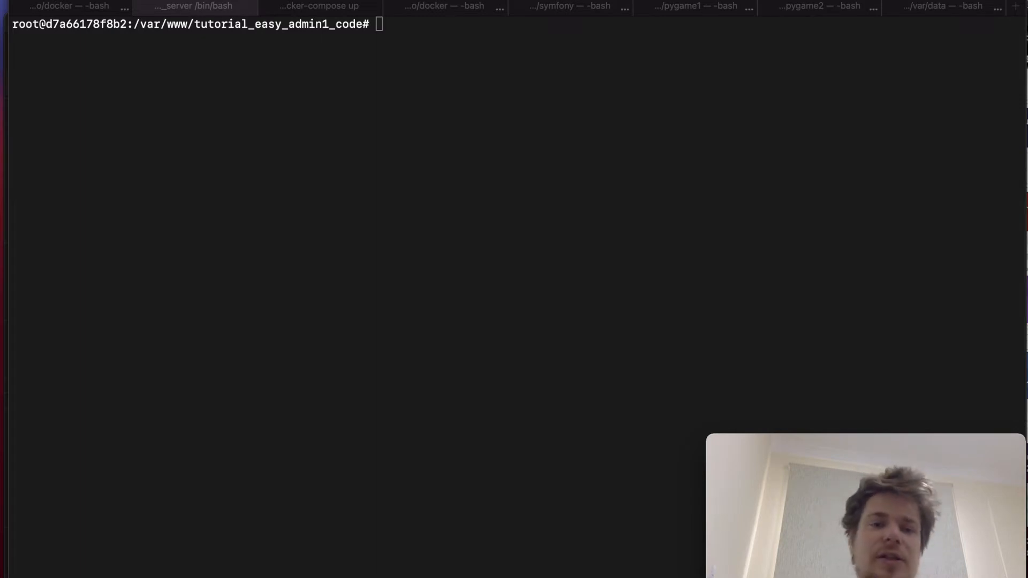
Run make:admin:crud for App\Entity\Question into the default src/Controller/Admin/ folder
text(php bin/console make:)
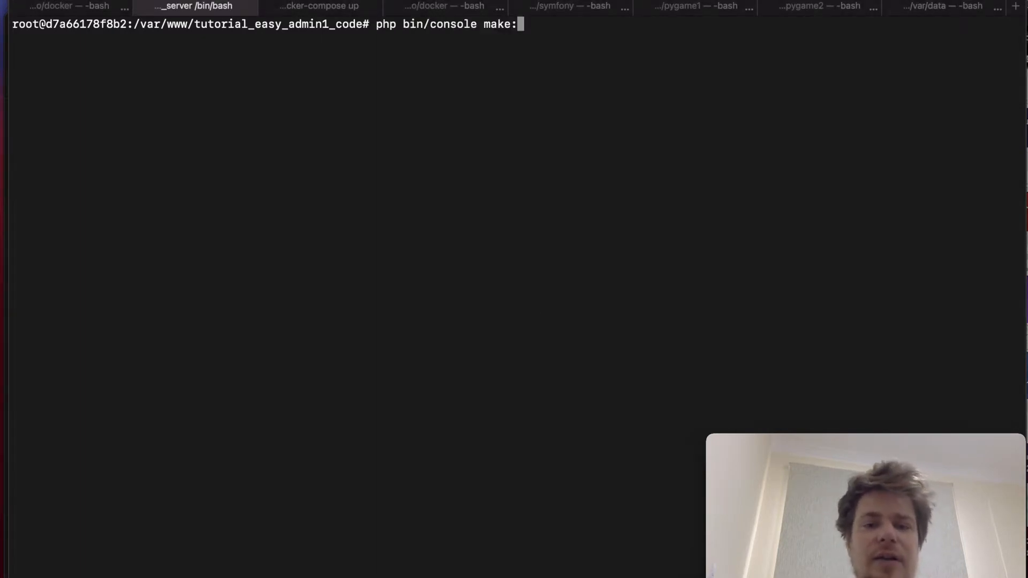
text(admin:crud)
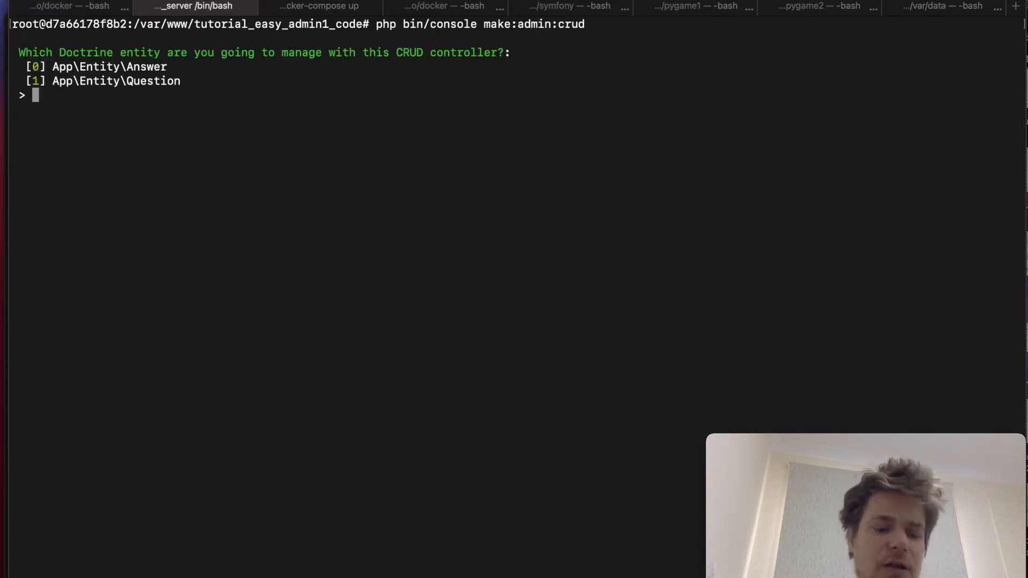
text(1)
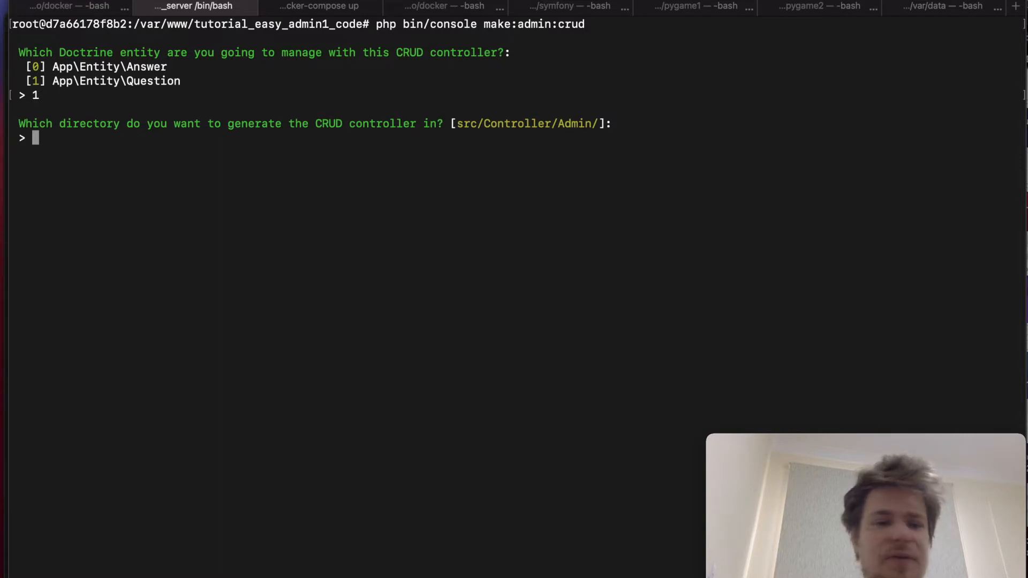
key(enter)
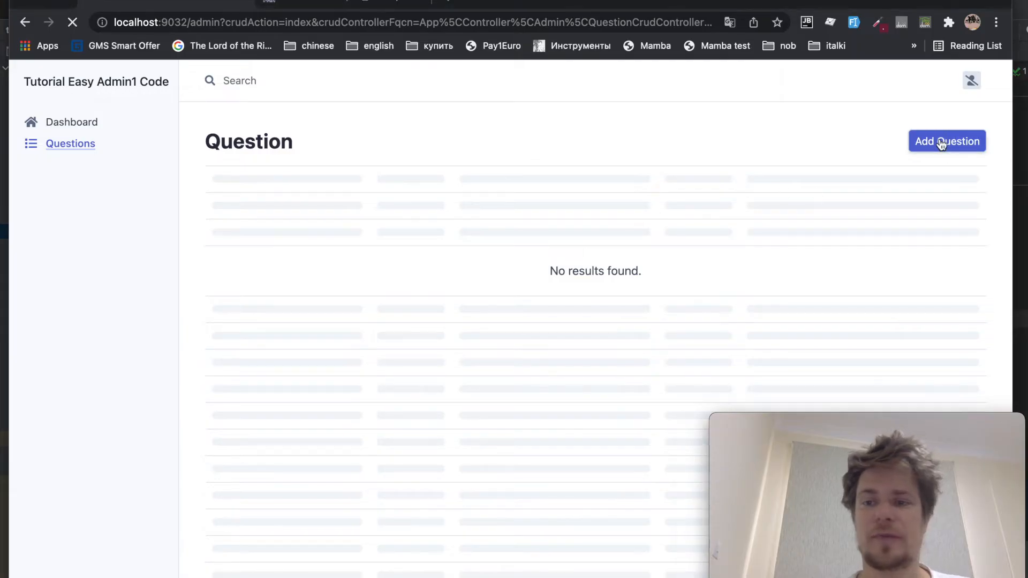
Start creating a new question from the empty Question list
click(946, 142)
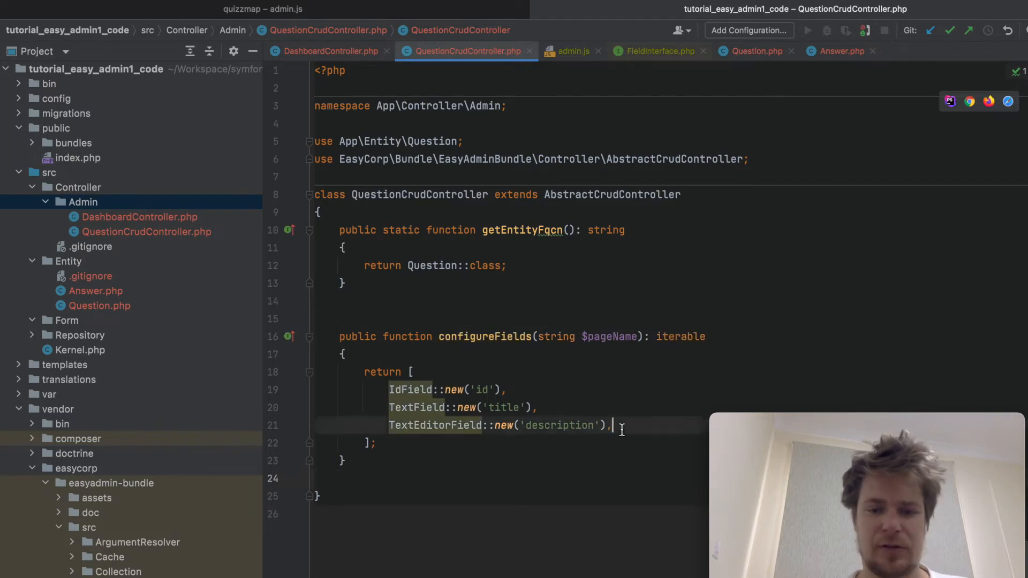
Replace configureFields with TextField::new('name') followed by a CollectionField
key(Delete)
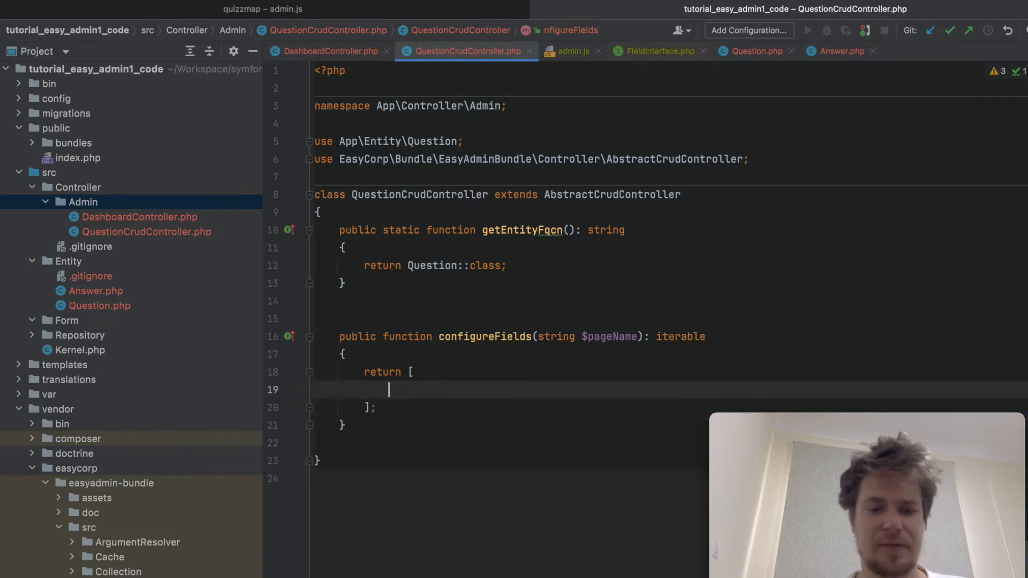
text(Tex)
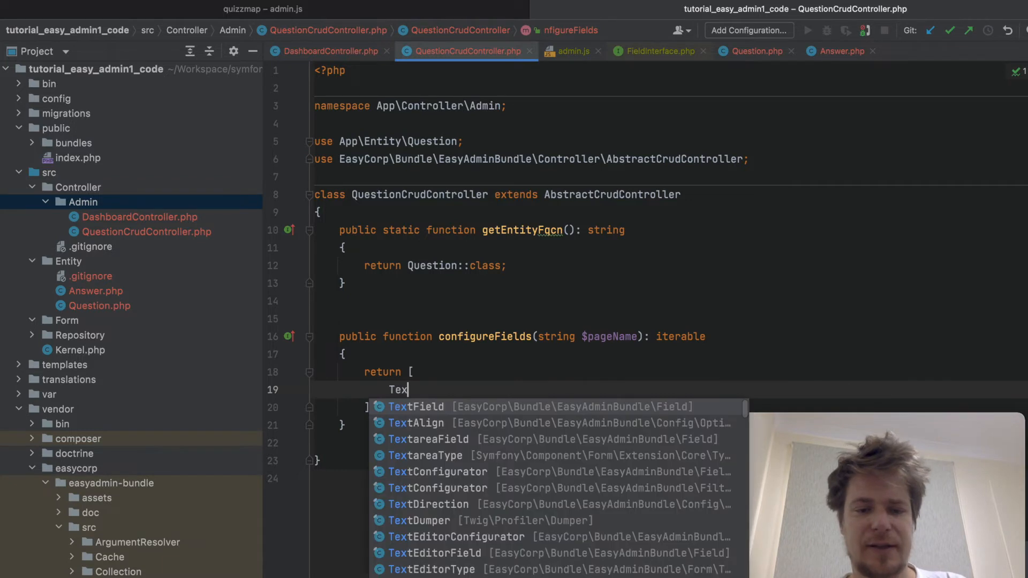
click(415, 407)
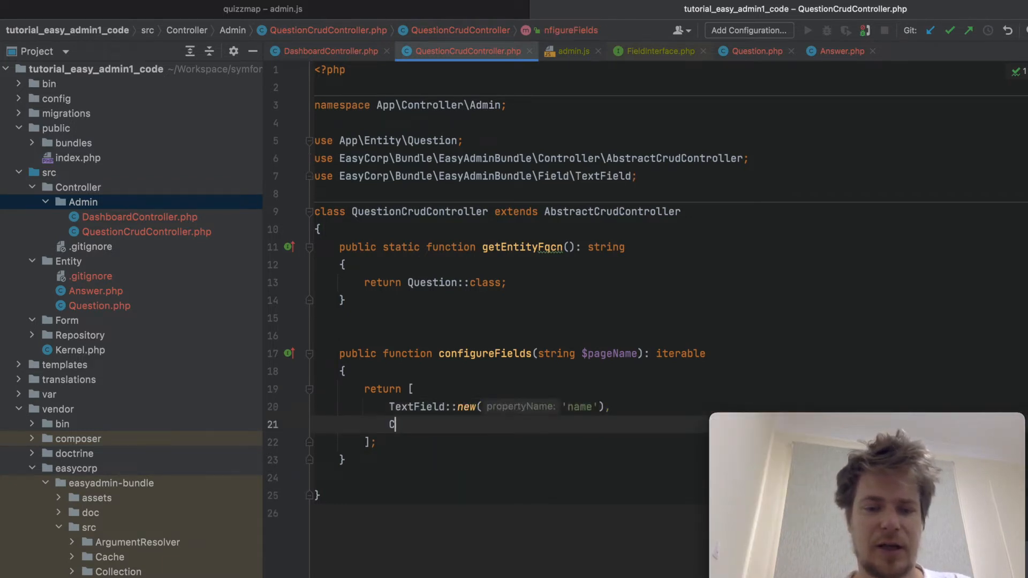
text(ollectionFi)
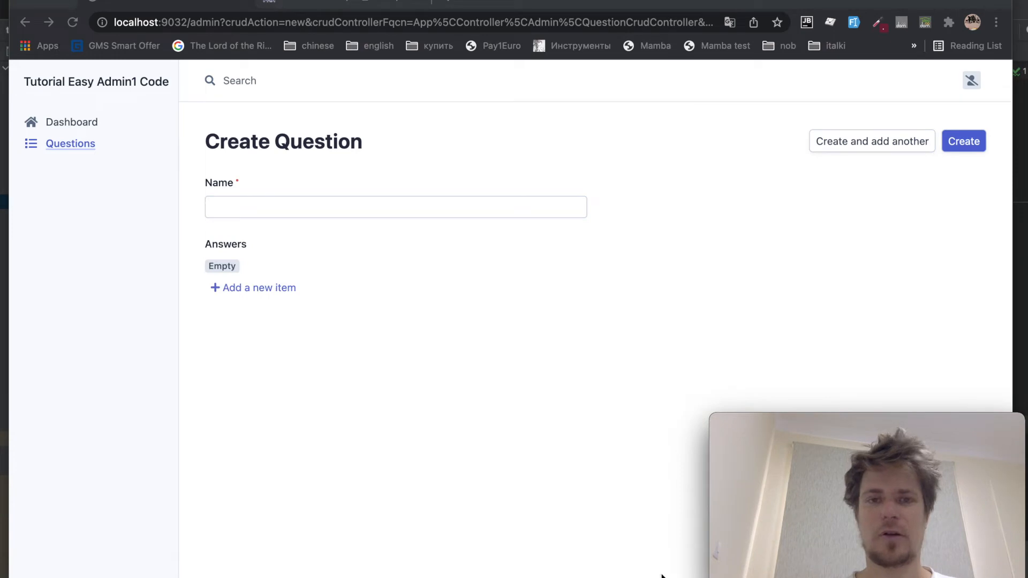
mouse_move(648, 352)
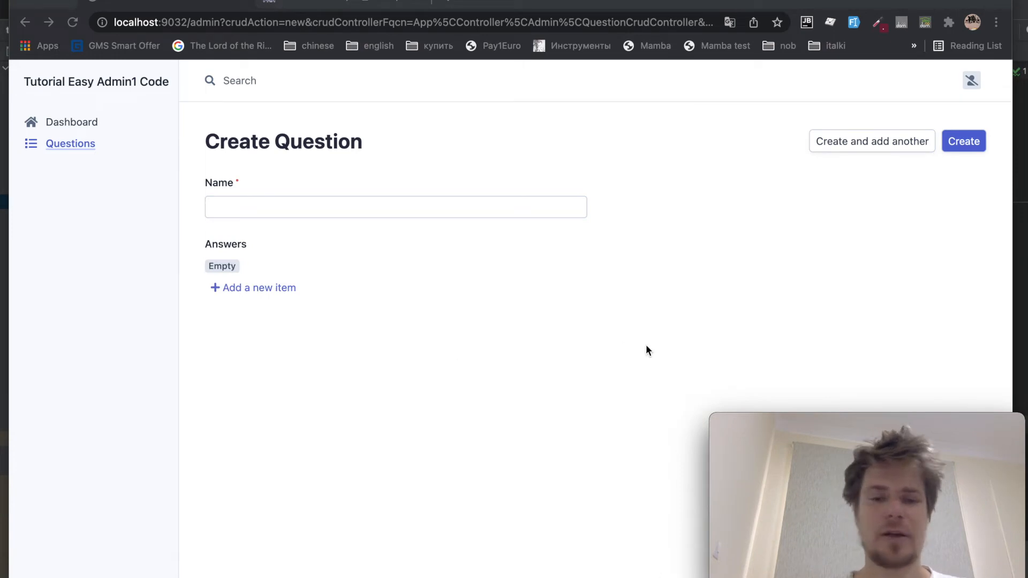
Submit the Create Question form with one answer row, triggering the Answer-expected error
click(252, 287)
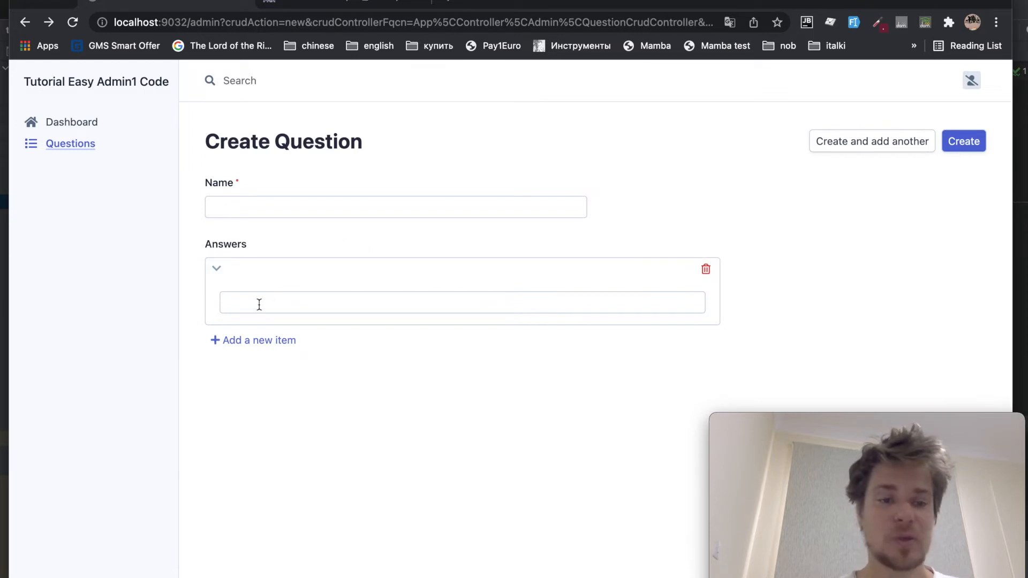
click(396, 207)
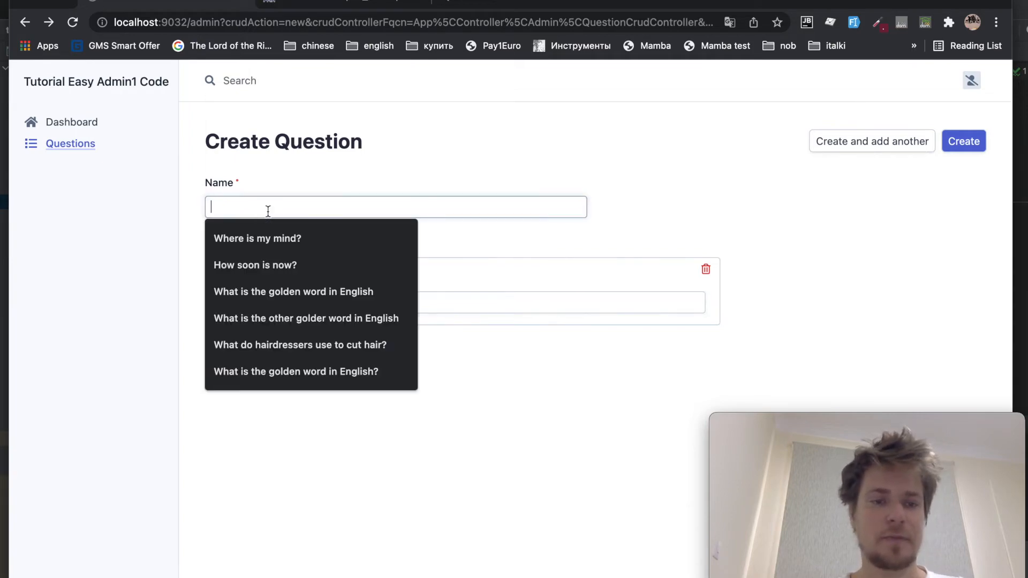
click(963, 142)
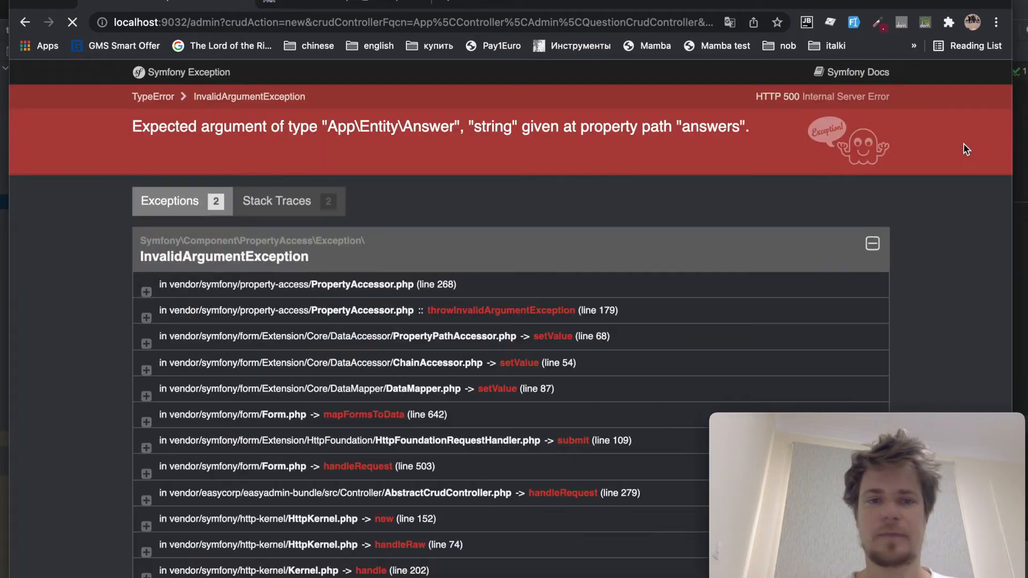
double_click(493, 126)
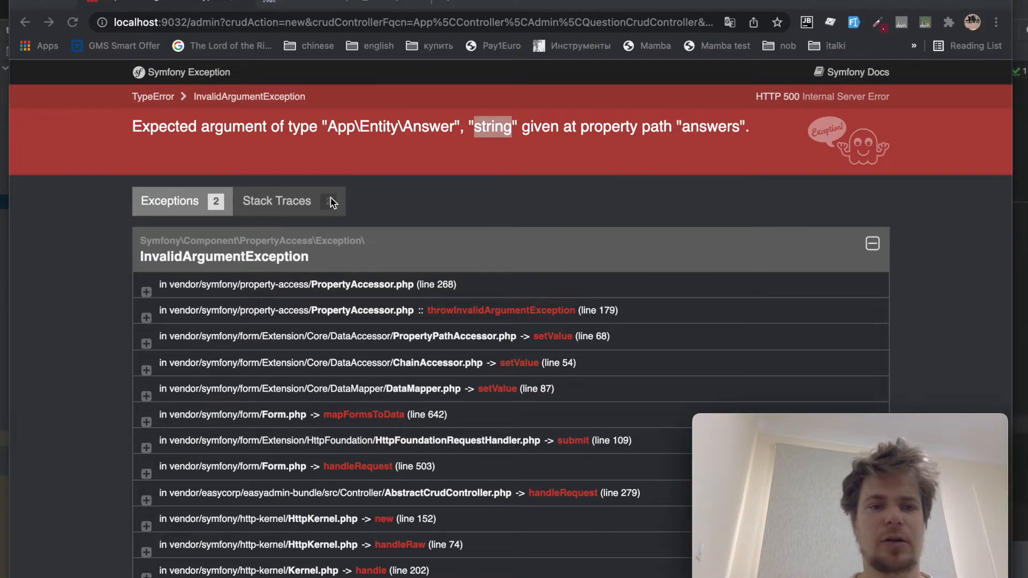
double_click(232, 126)
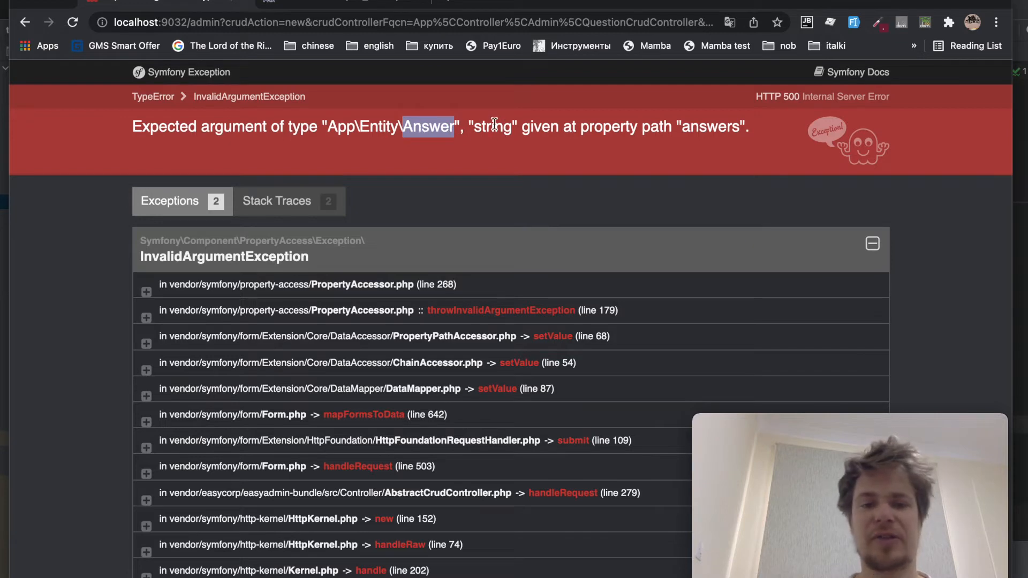
double_click(492, 126)
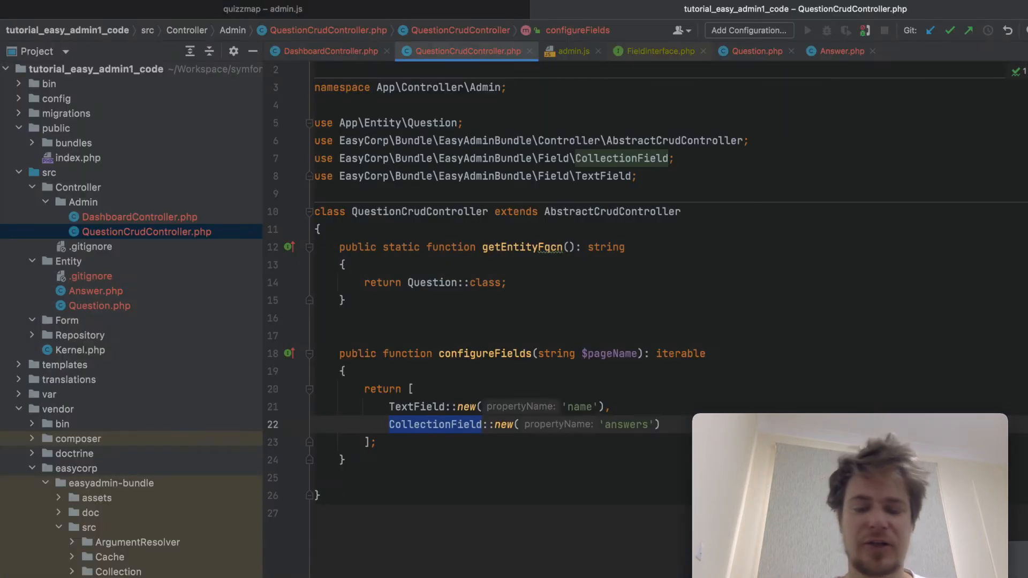
mouse_move(435, 424)
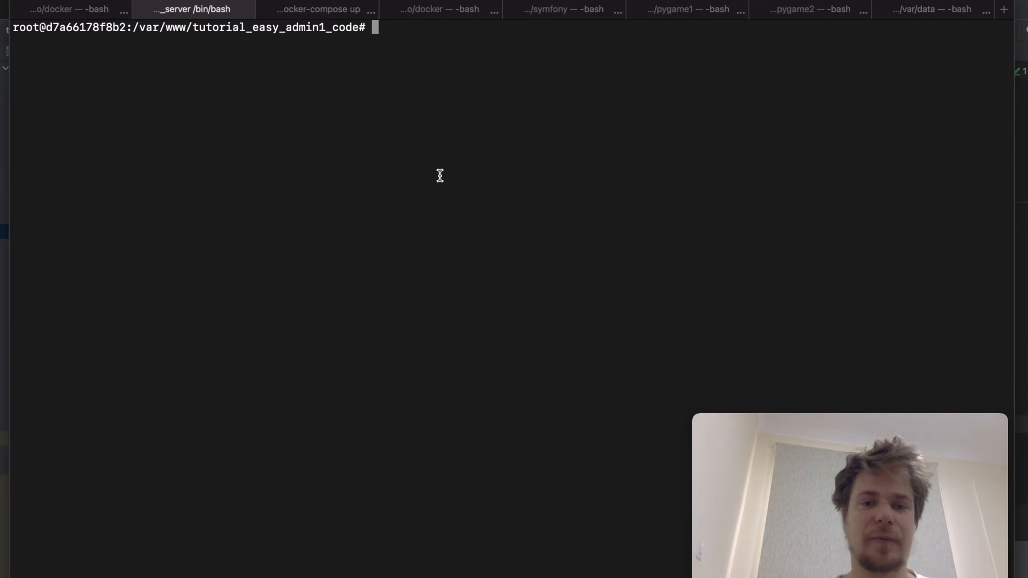
Run make:form to generate the AnswerType form class
text(php bin/console make:form)
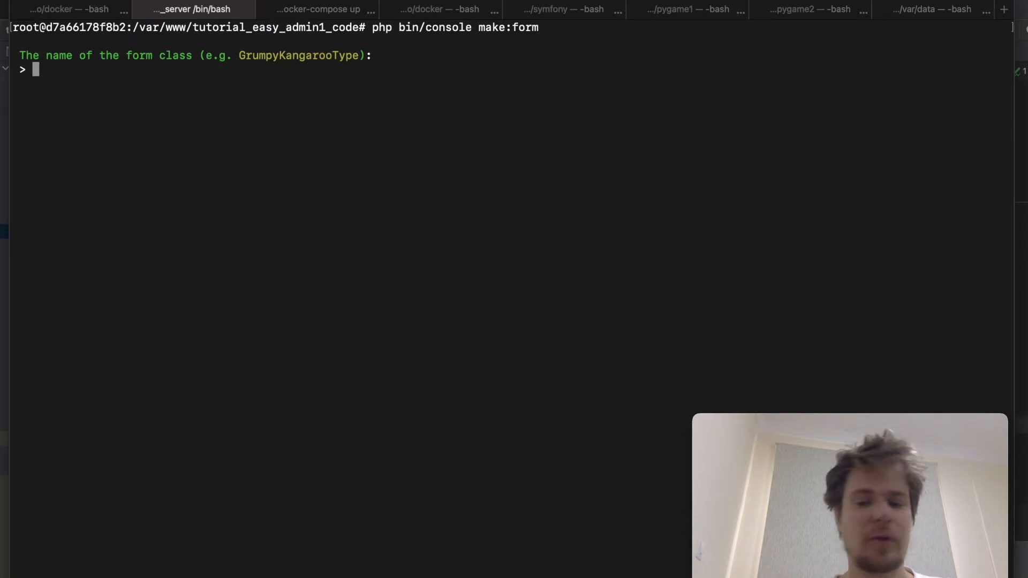
text(An)
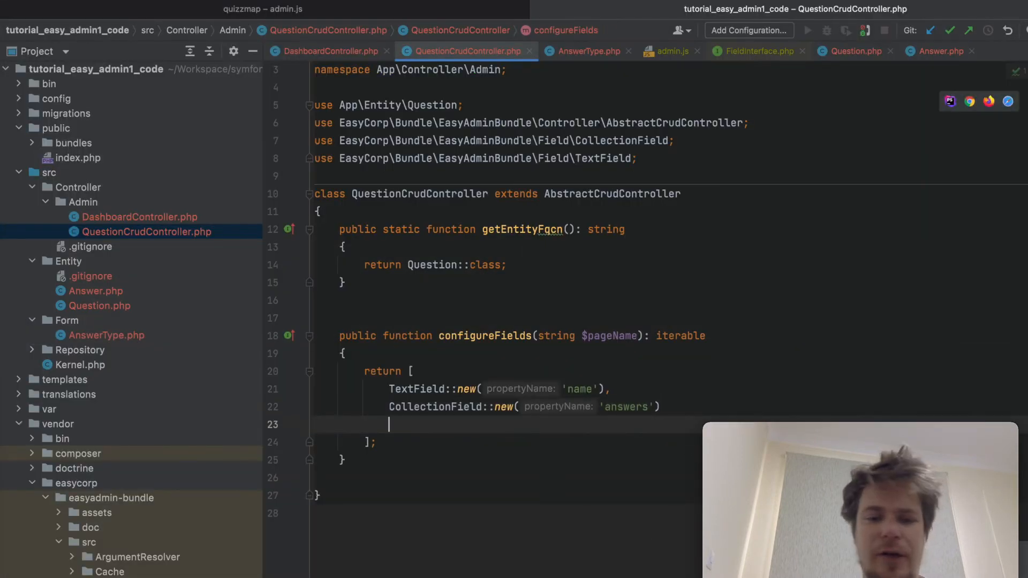
Chain setFormTypeOption('entry_type', AnswerType::class) onto the answers CollectionField
text(->s)
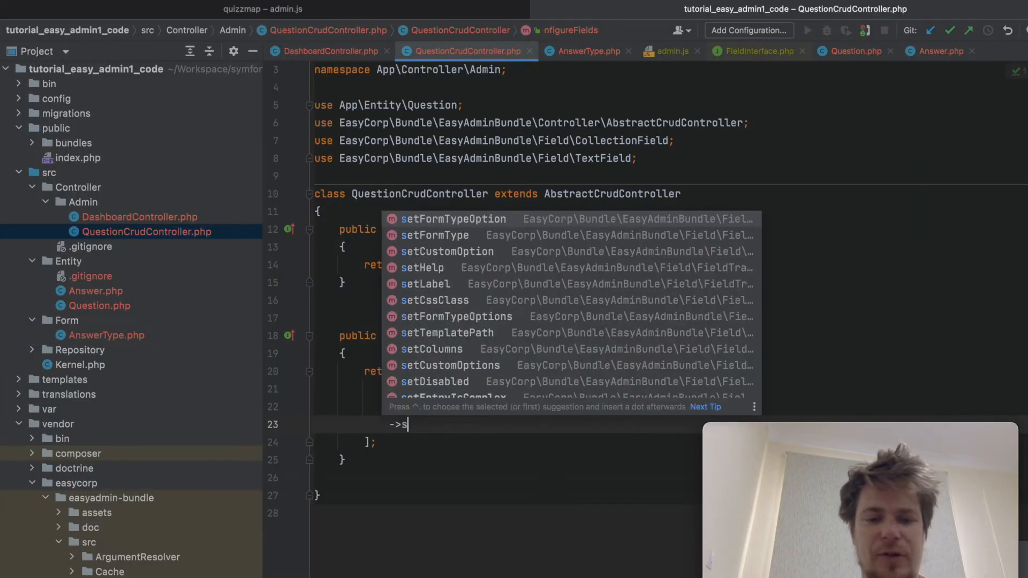
text(etFormTypeOption(')
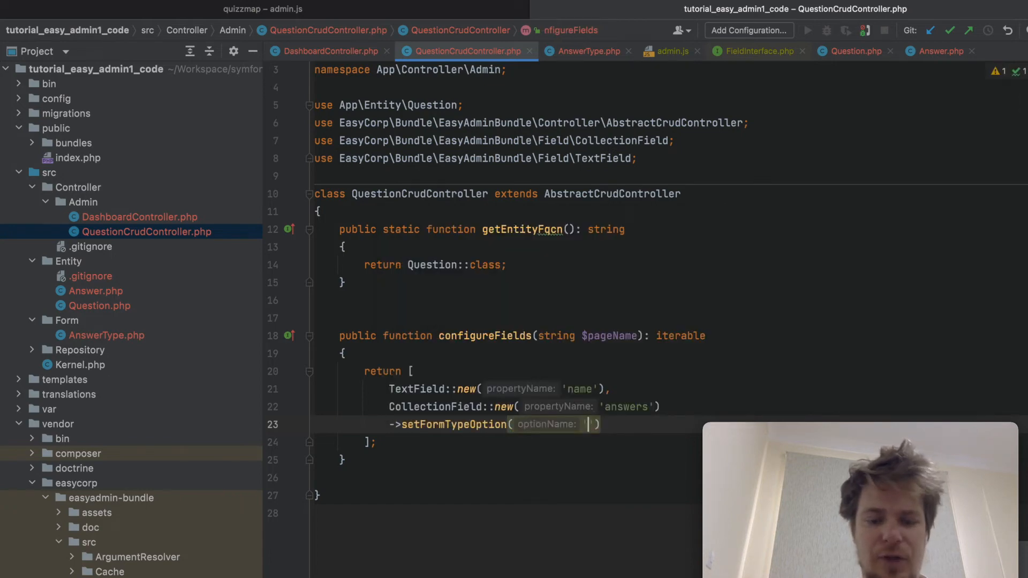
text(entry_ty)
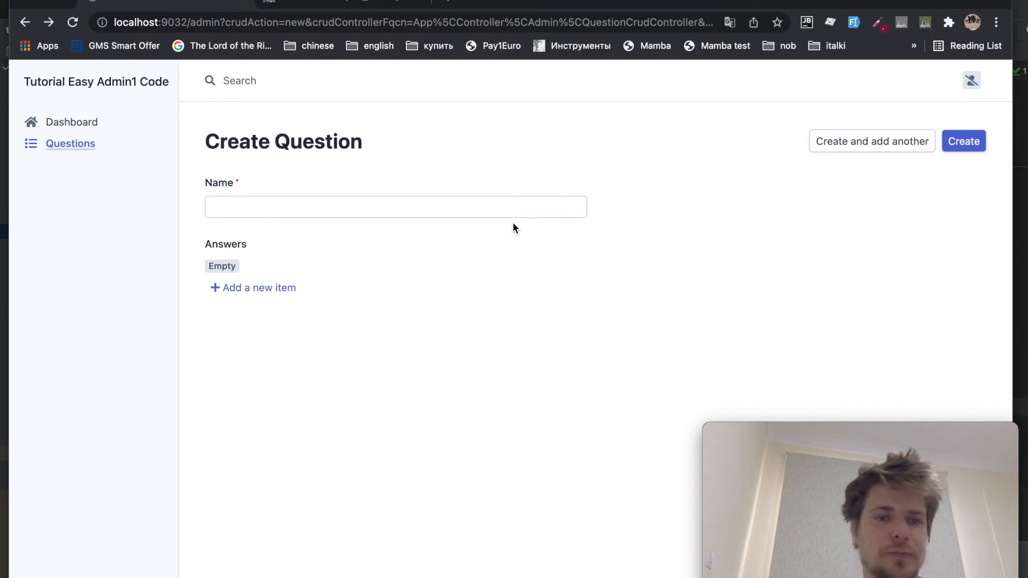
Add a new answer item revealing Name, Is correct and Question fields
click(259, 287)
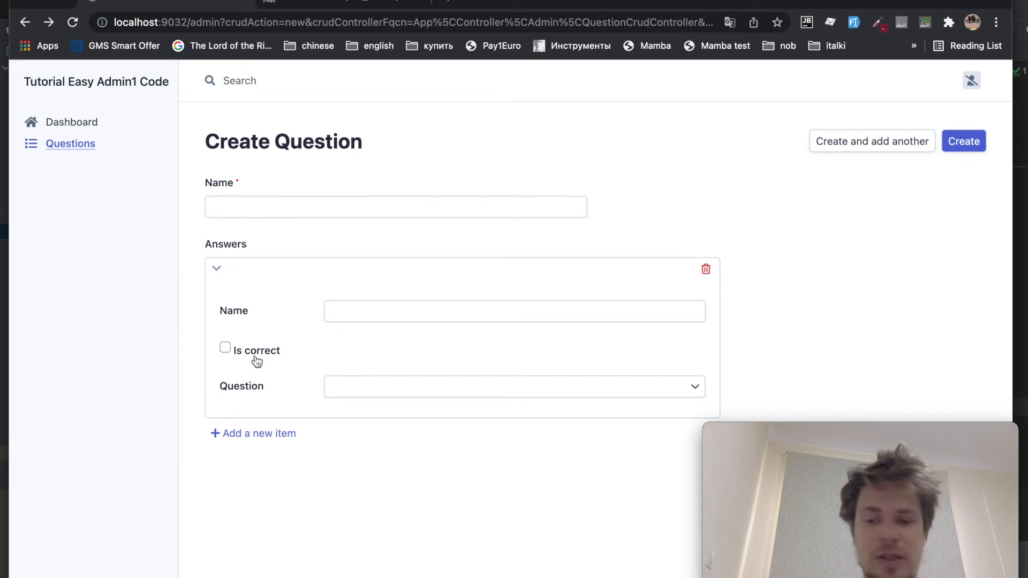
double_click(241, 385)
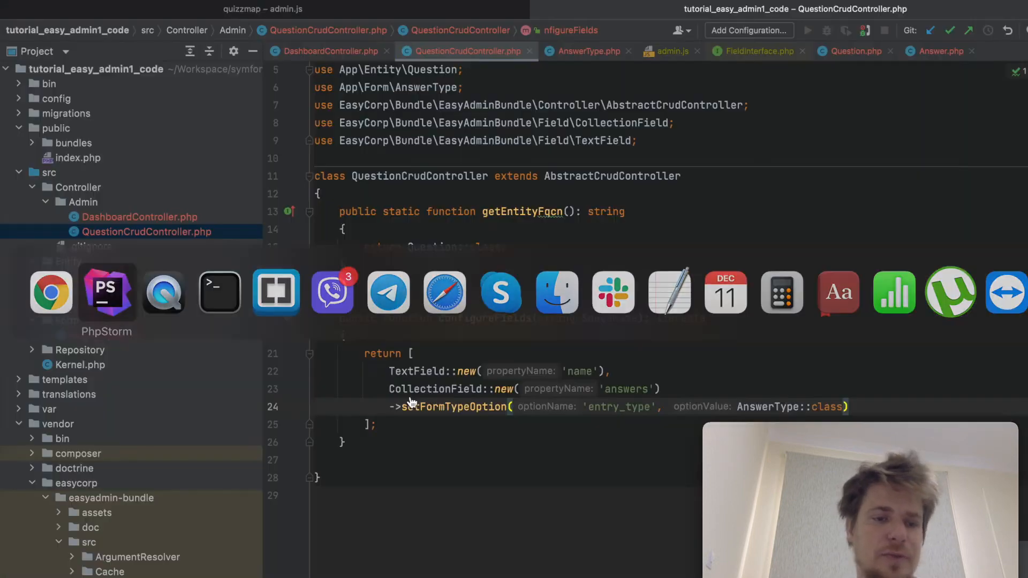
Switch from PhpStorm back to Chrome with the Create Question form
click(587, 52)
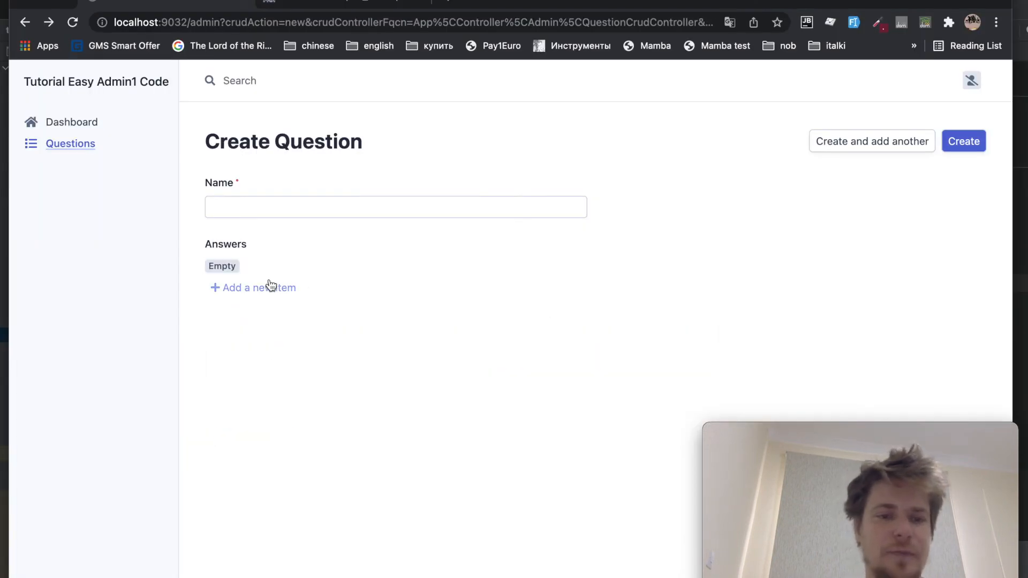
Create question 'Where is my mind?' with correct answer Nowhwer, hitting a cascade persist error
click(259, 287)
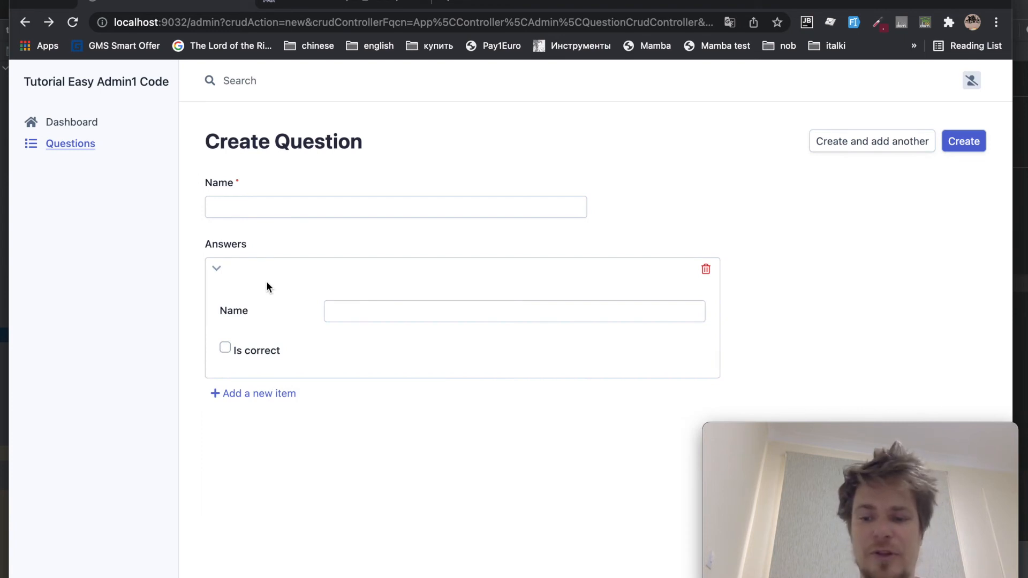
click(395, 206)
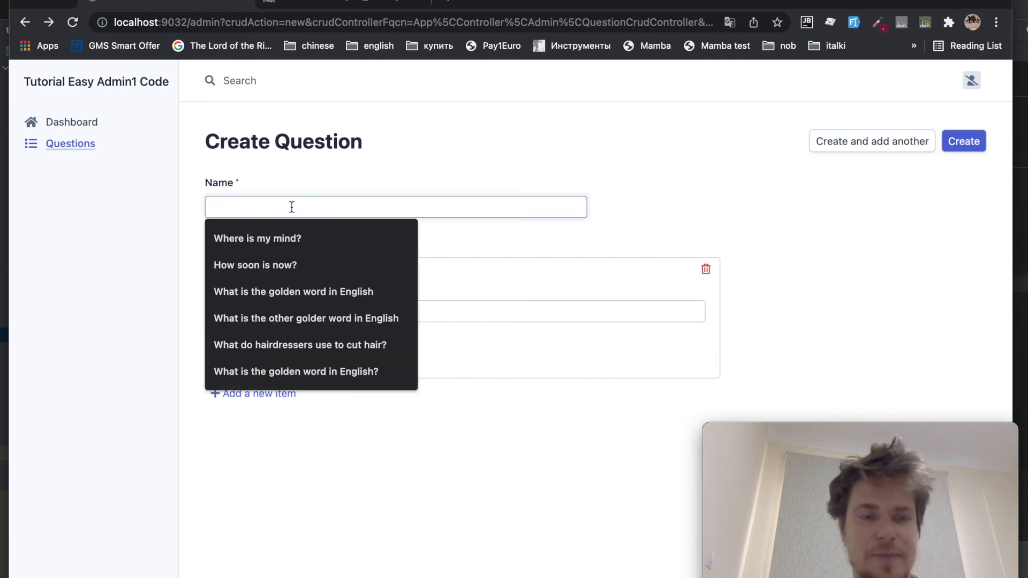
click(257, 237)
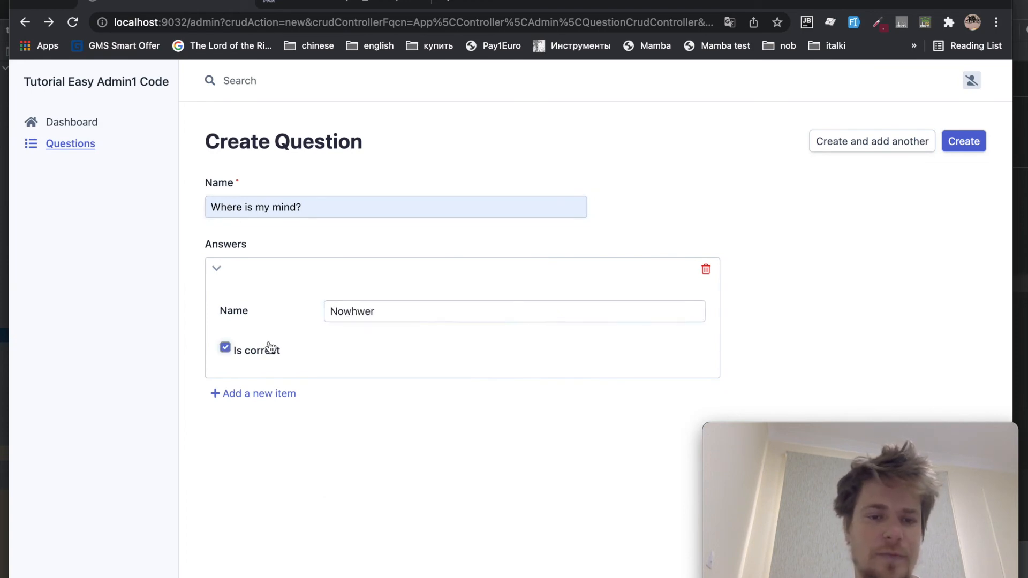
click(962, 142)
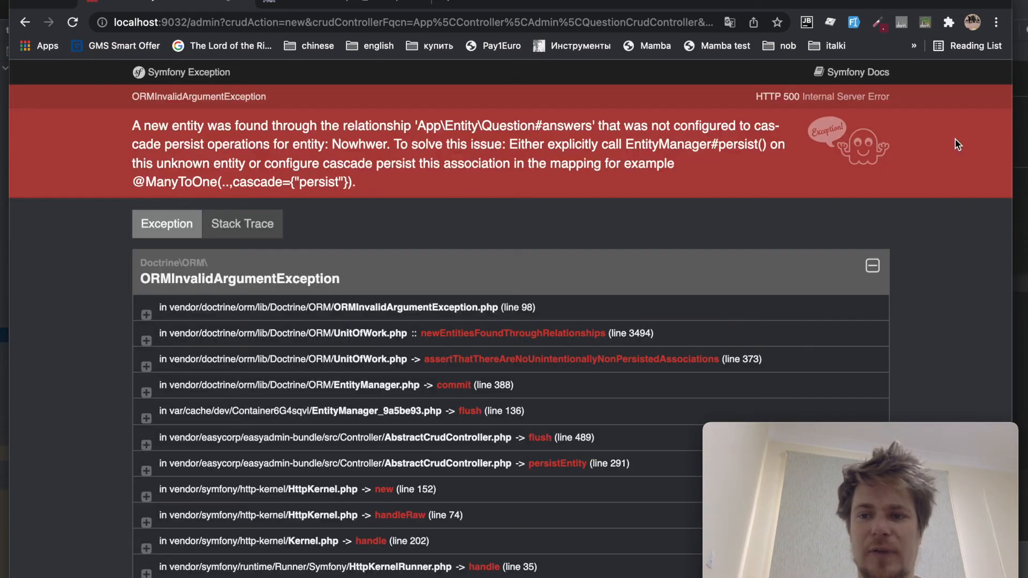
mouse_move(665, 62)
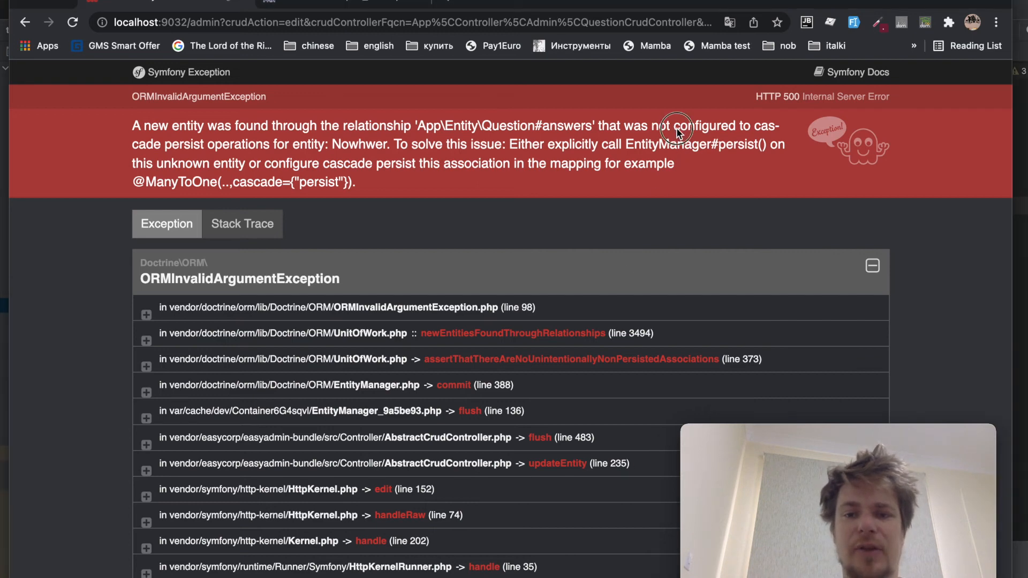
drag(665, 126, 717, 163)
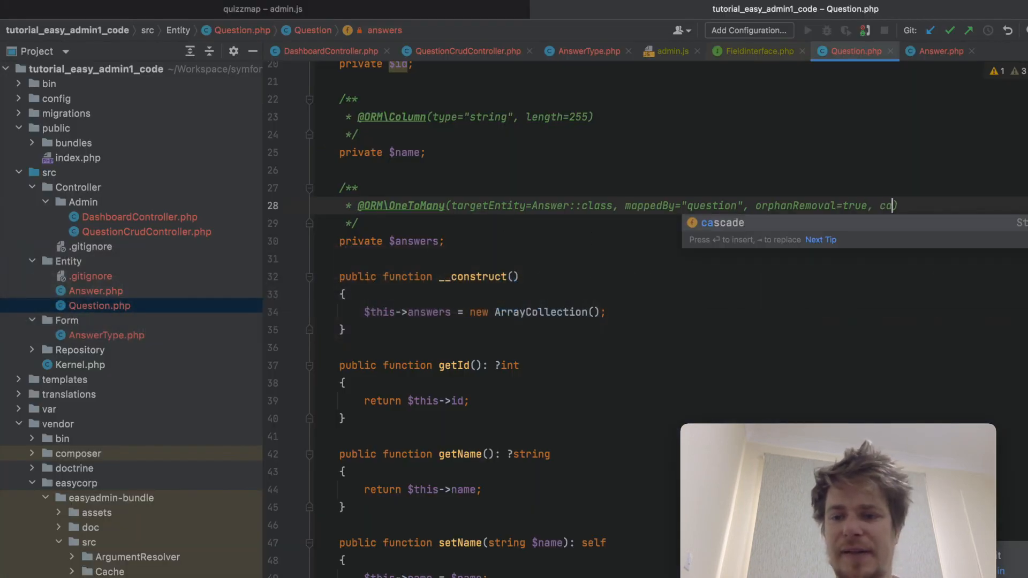
Add cascade={"persist"} to the OneToMany annotation on $answers in Question.php
text(cascade="")
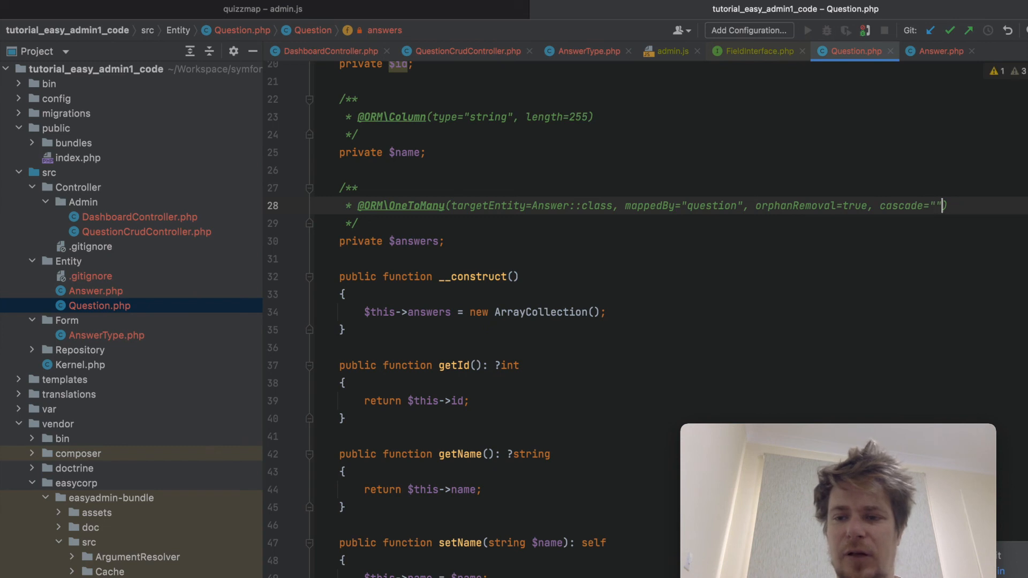
text({)
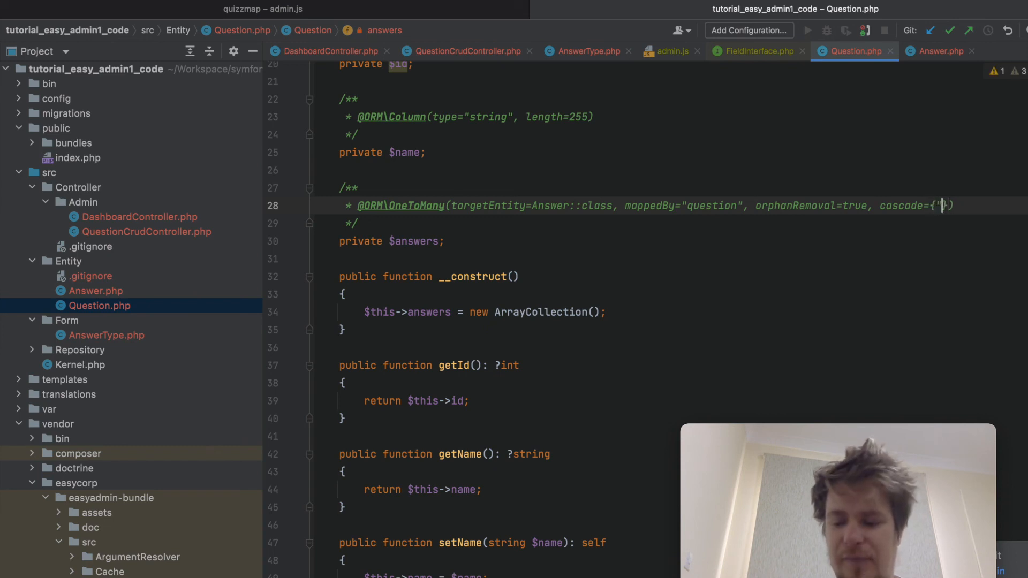
text(persis)
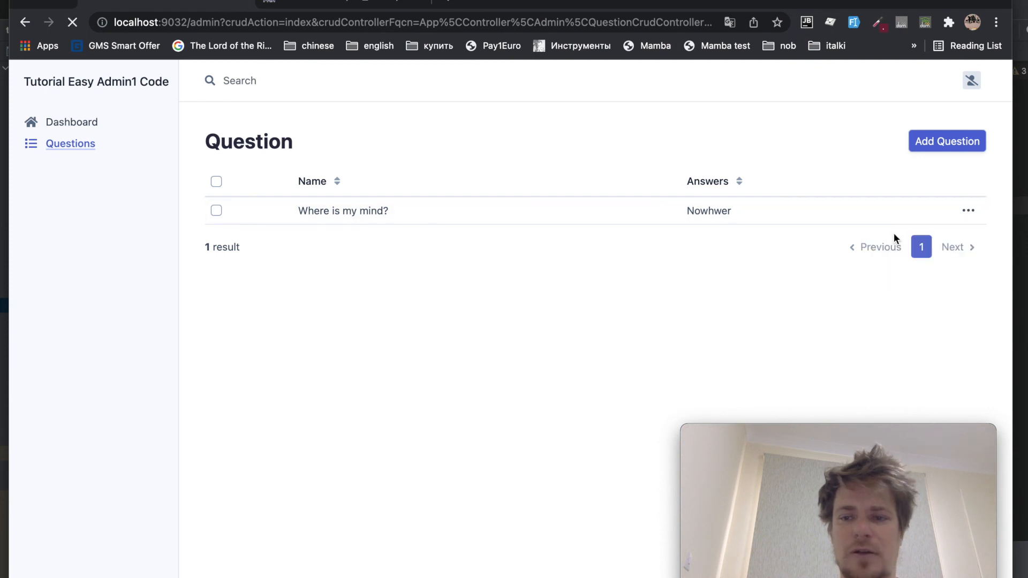
Add a second answer 'Hello' to 'Where is my mind?' and save changes
click(343, 211)
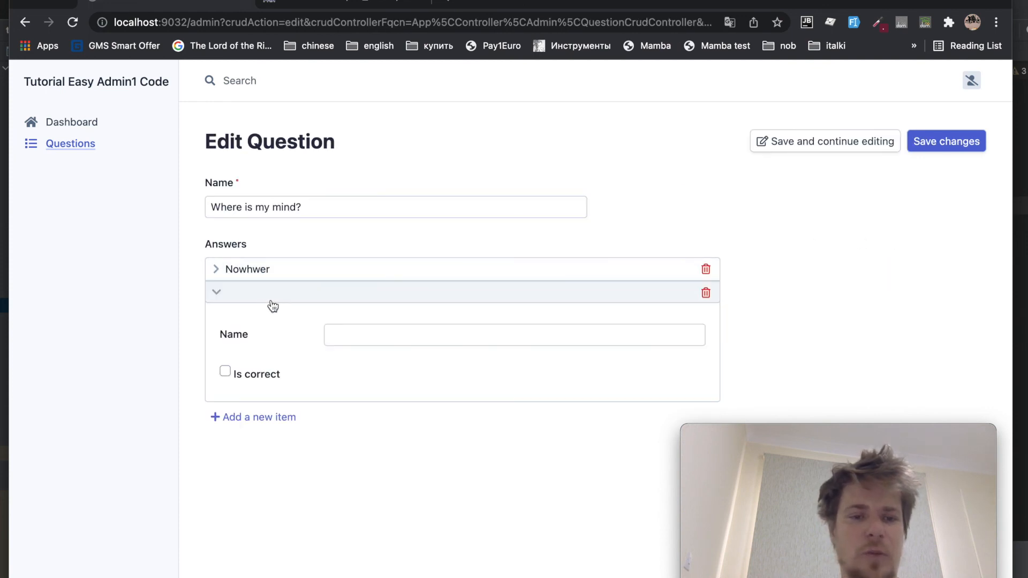
click(515, 334)
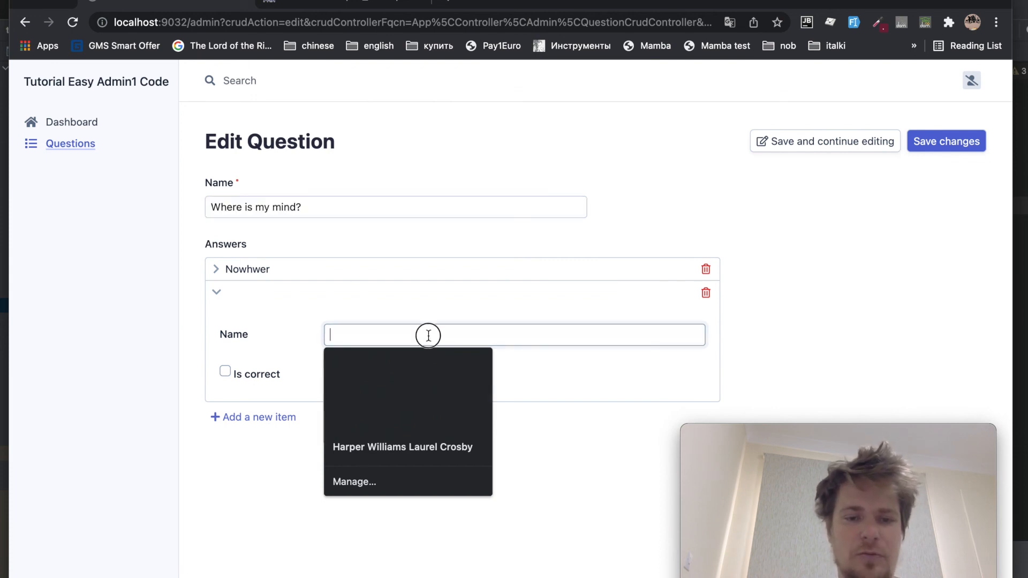
text(Hello)
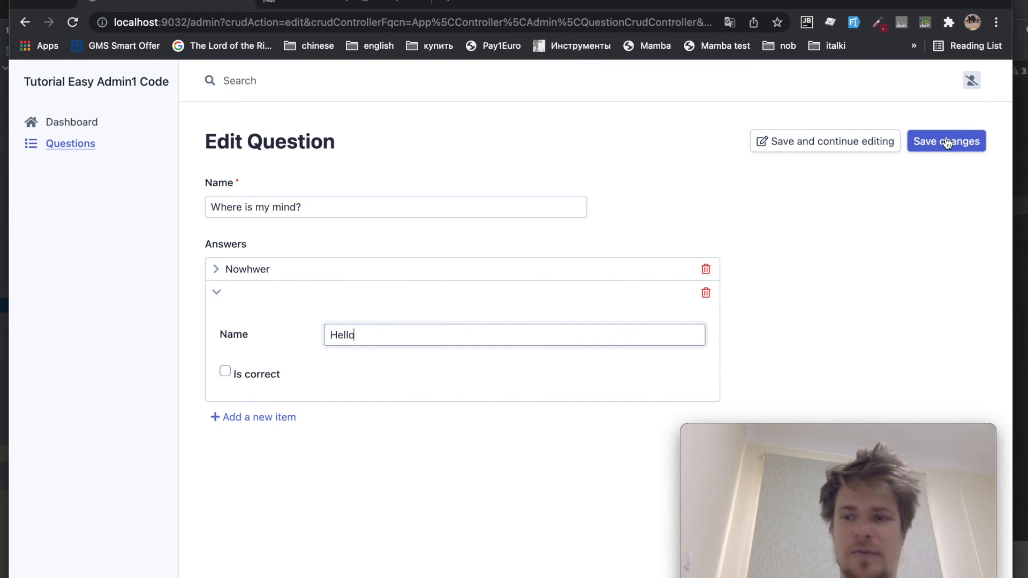
click(946, 141)
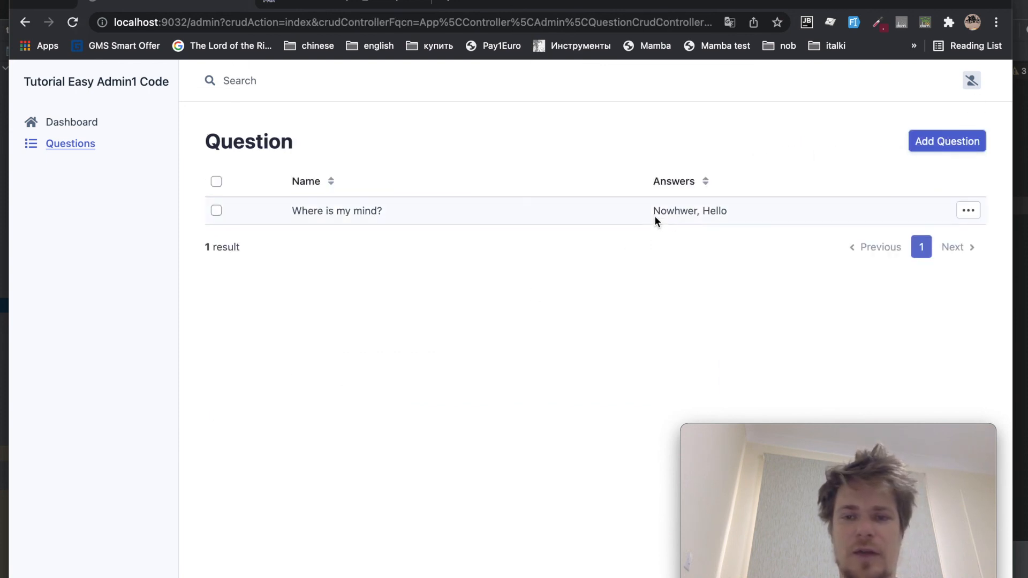